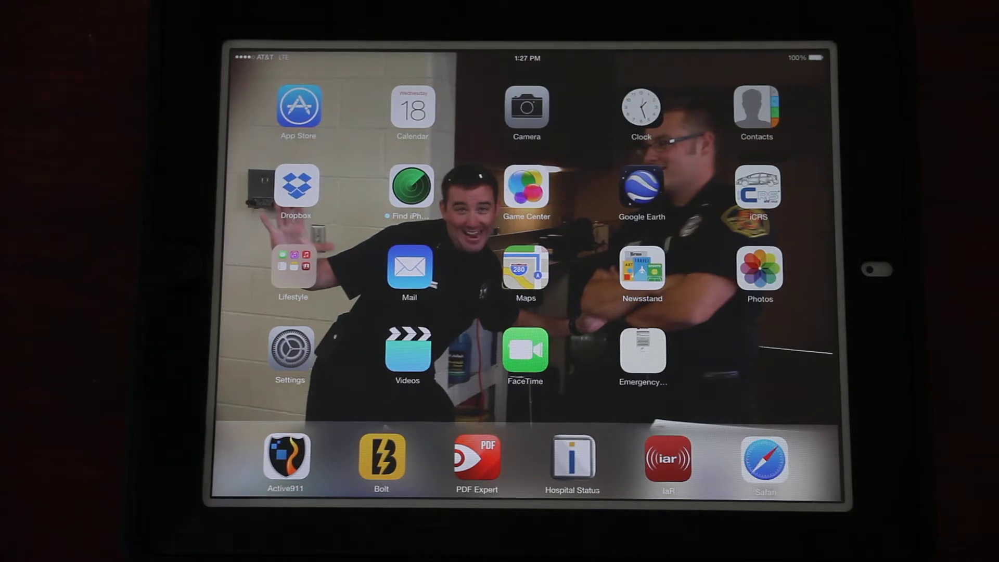
Step: Launch PDF Expert and bring up the Release of Liability form beside the Fire Watch form
left_click(475, 461)
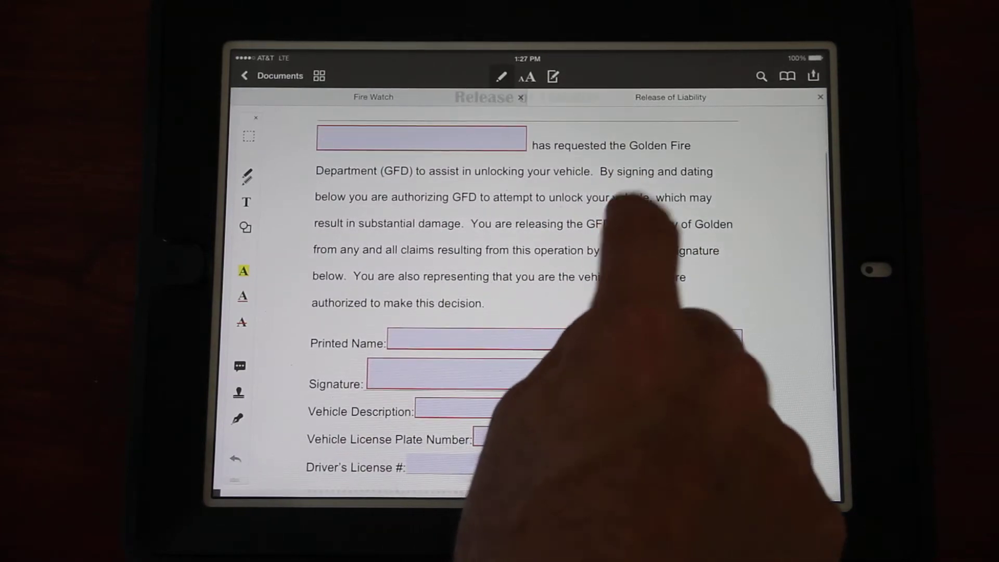
Step: Enter John Smith as the requester before 'has requested' and again in the Printed Name field
left_click(420, 139)
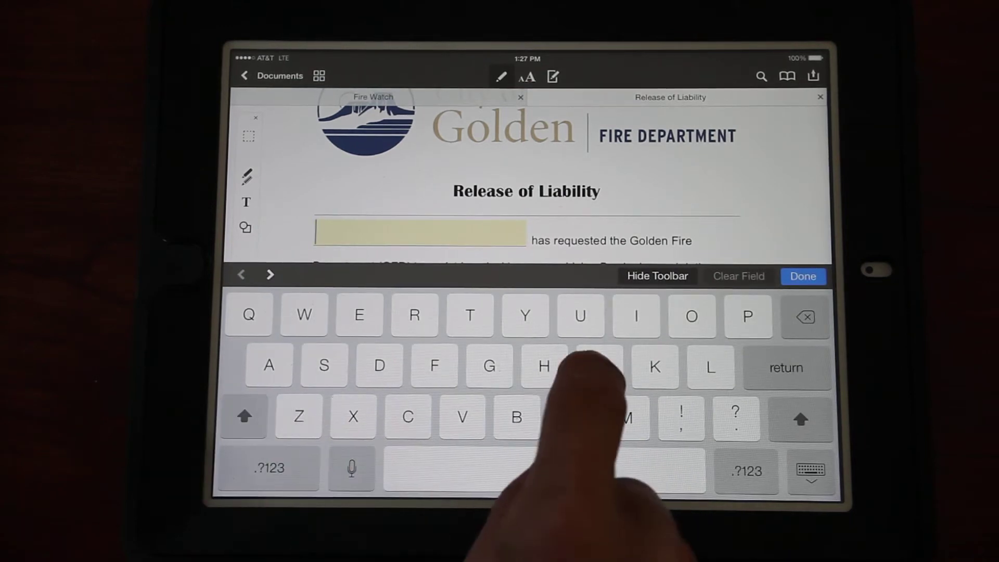
type("John")
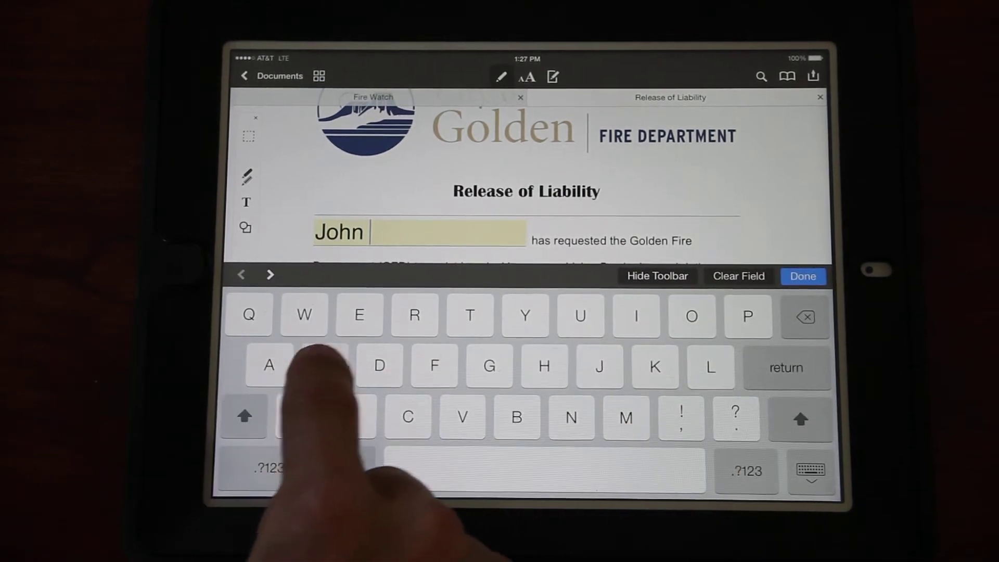
type("Smith")
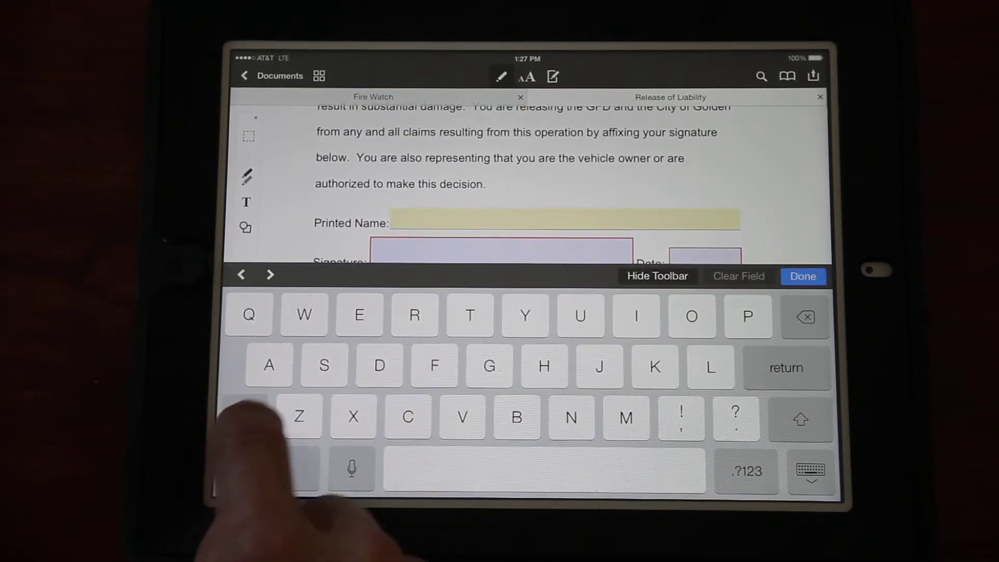
type("John Smi")
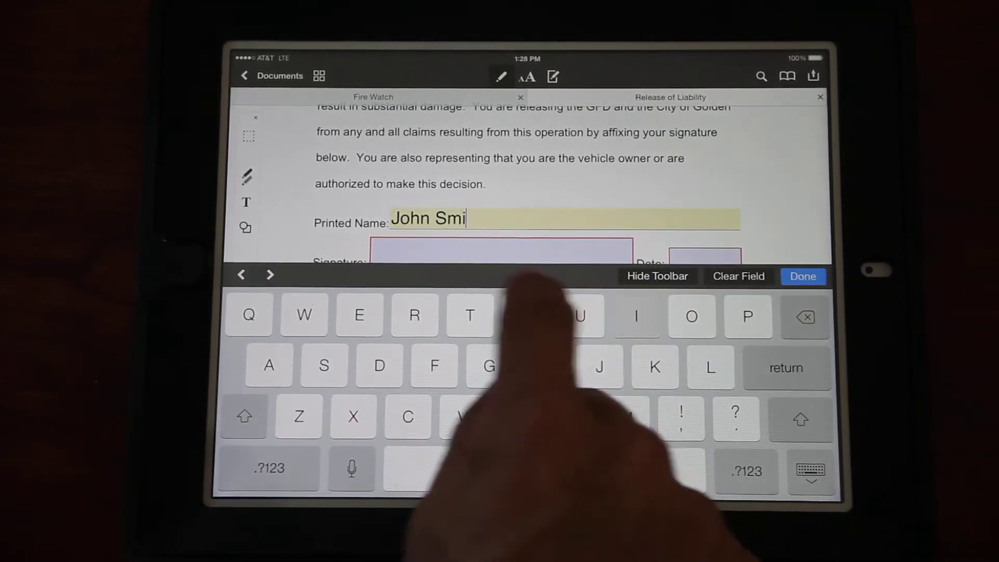
type("th")
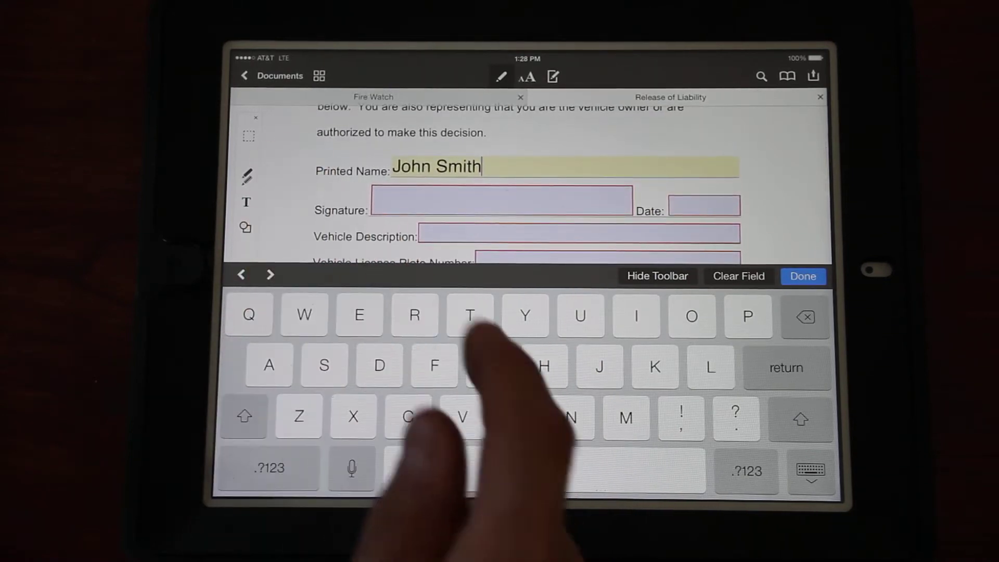
Step: Draw the customer's handwritten signature and place it in the Signature field
left_click(500, 199)
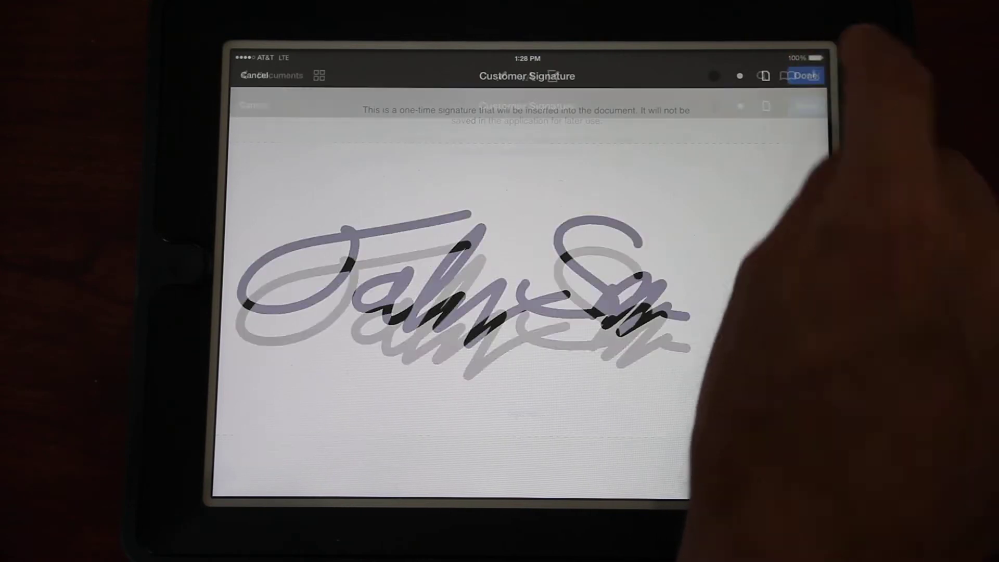
left_click(804, 75)
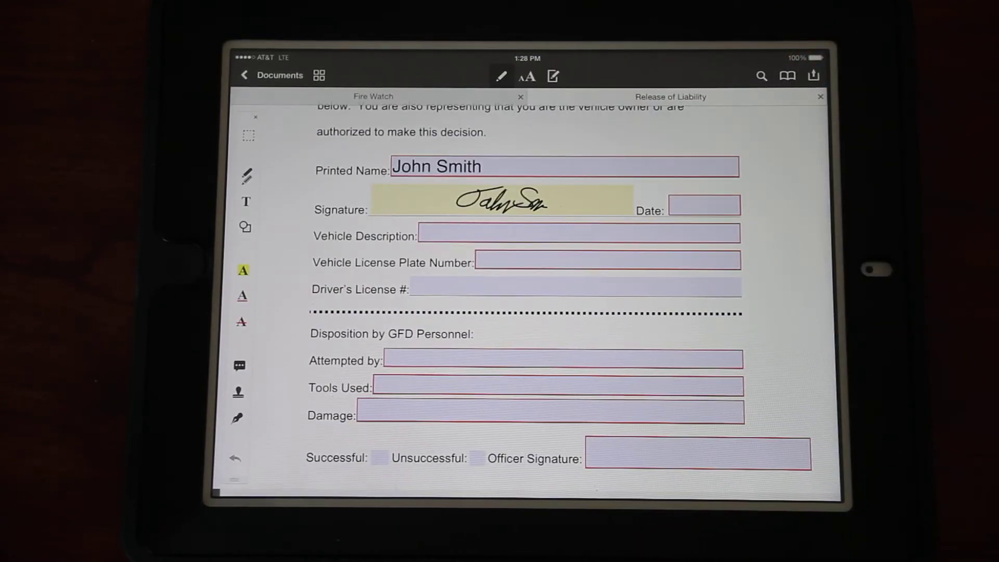
Step: Set the date to today, 12/18/13, and describe the vehicle as a Chevy Tahoe
left_click(704, 206)
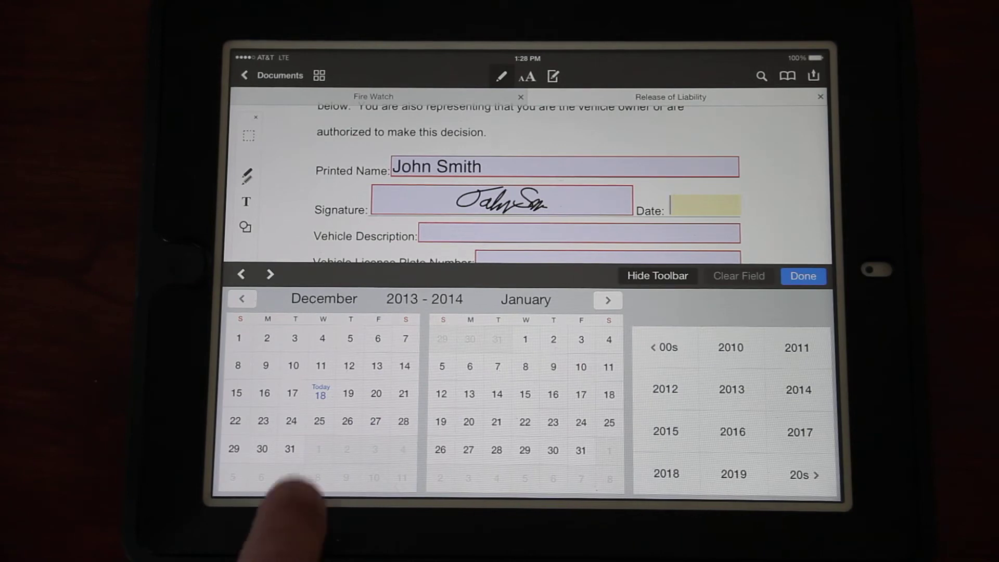
left_click(731, 389)
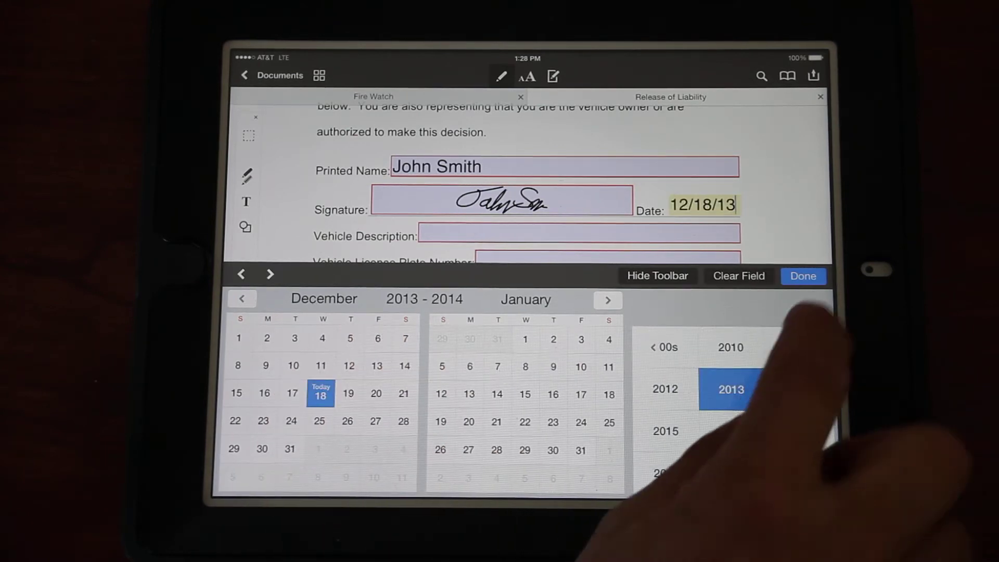
left_click(803, 276)
type("C")
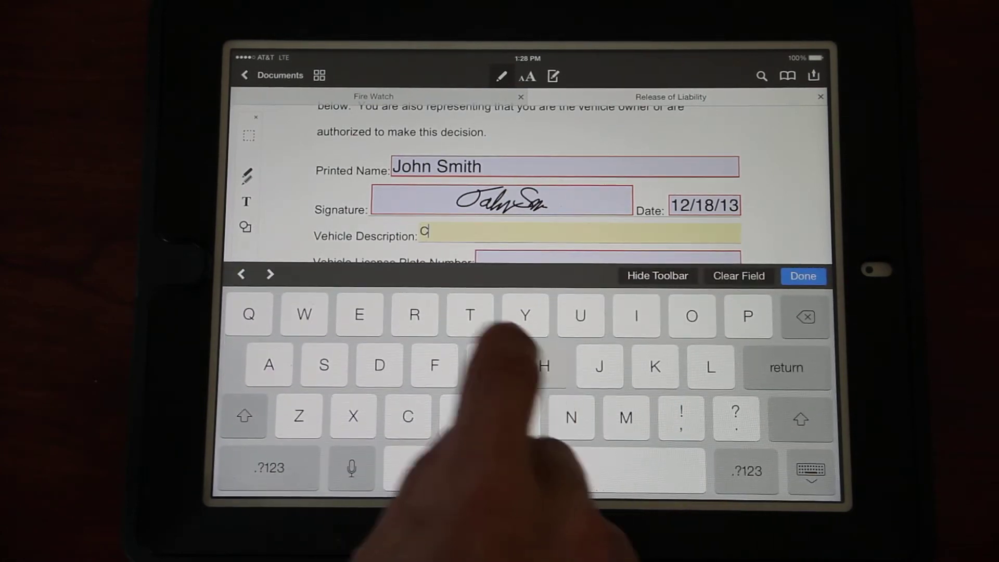
type("hevy")
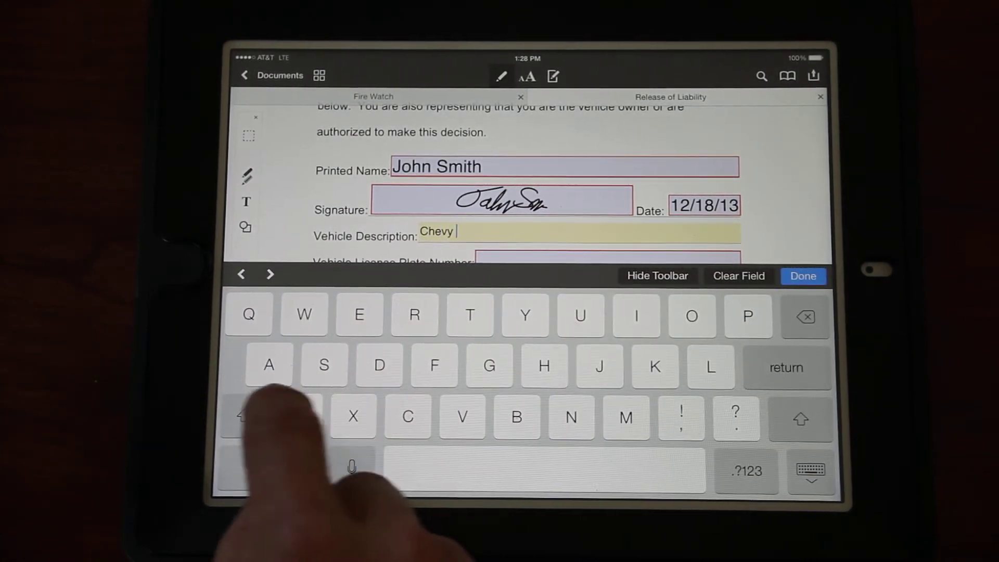
type("Tahoe")
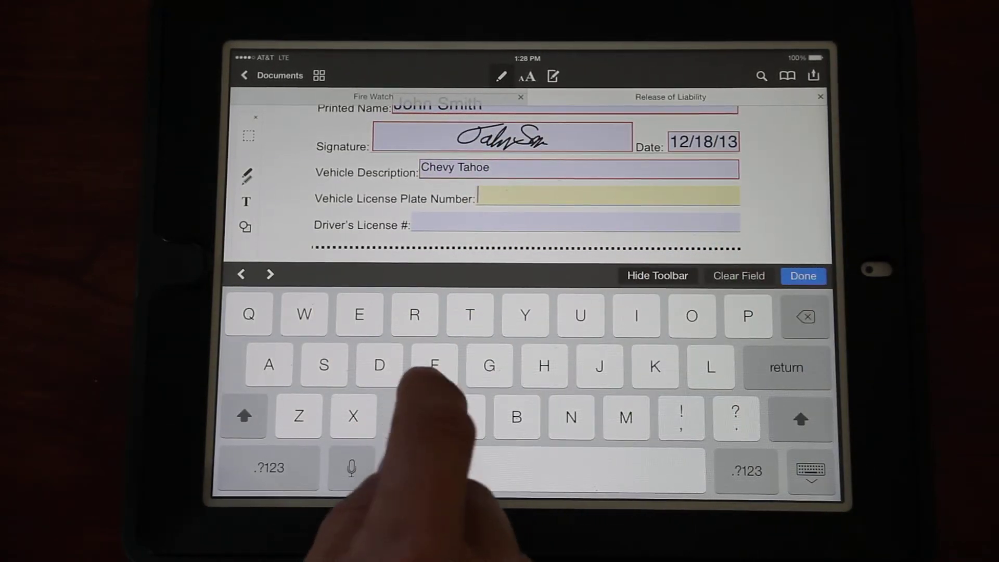
Step: Enter license plate CO abc-123 and driver's license CO 1234567
type("CO")
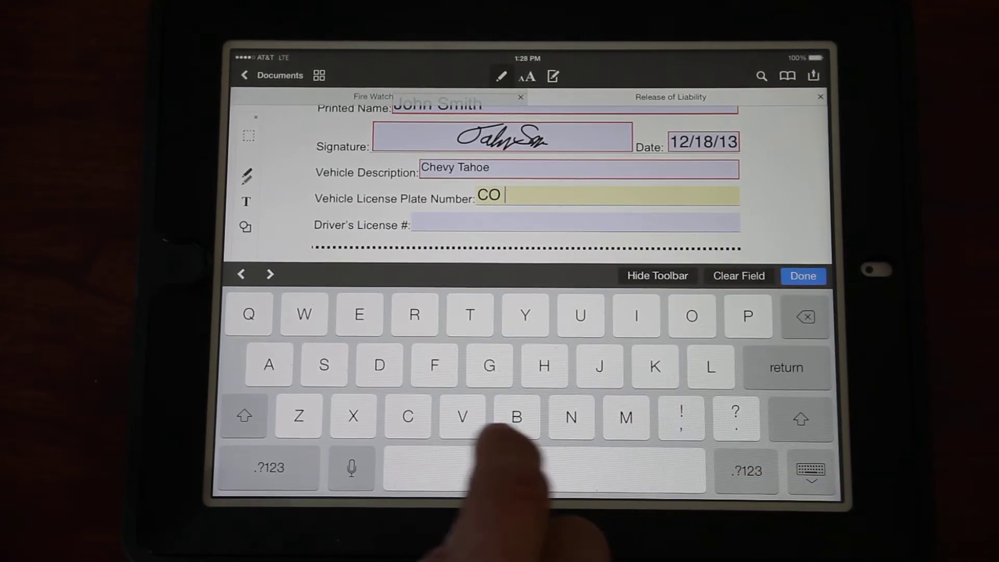
type("abc-")
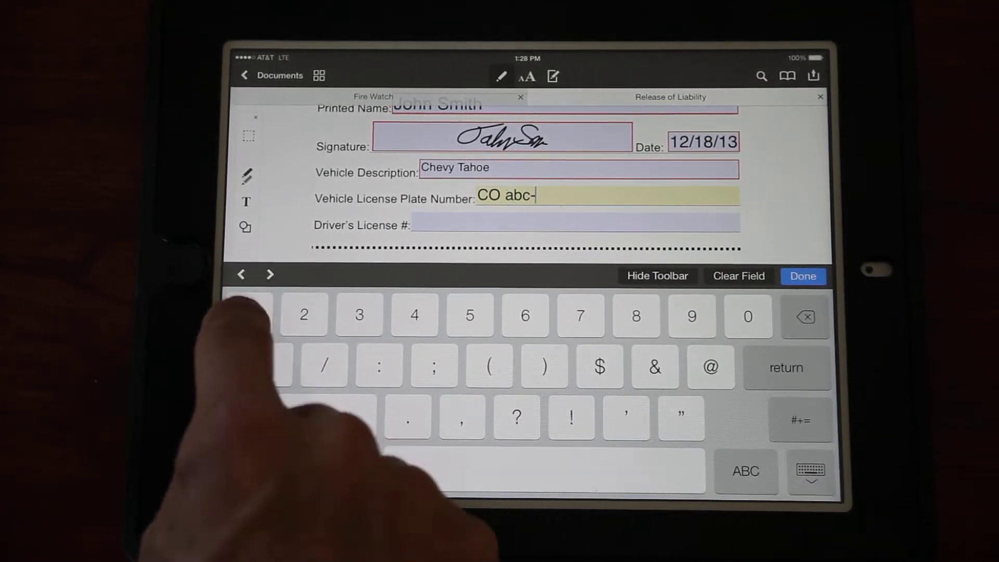
type("123")
left_click(574, 224)
type("C")
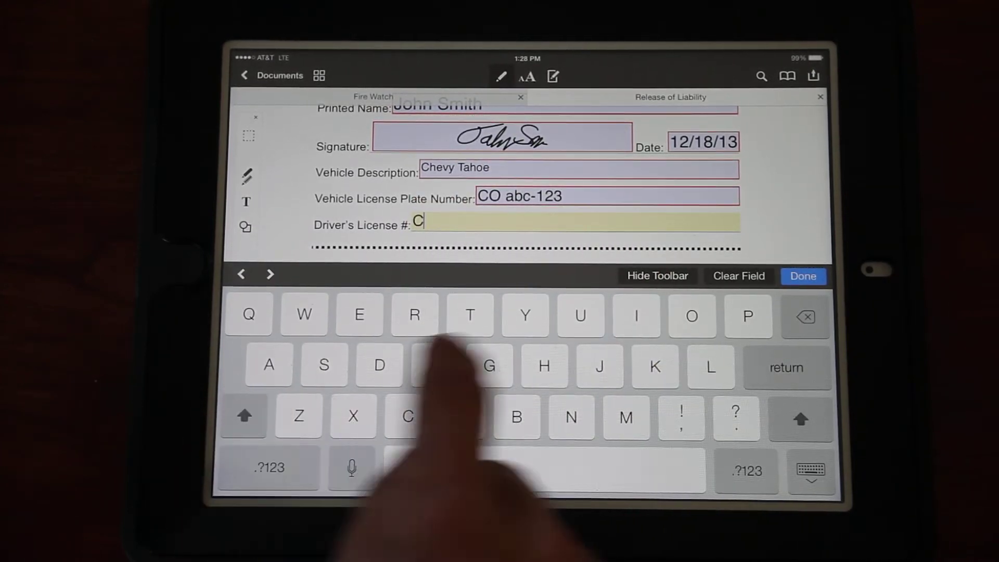
type("O")
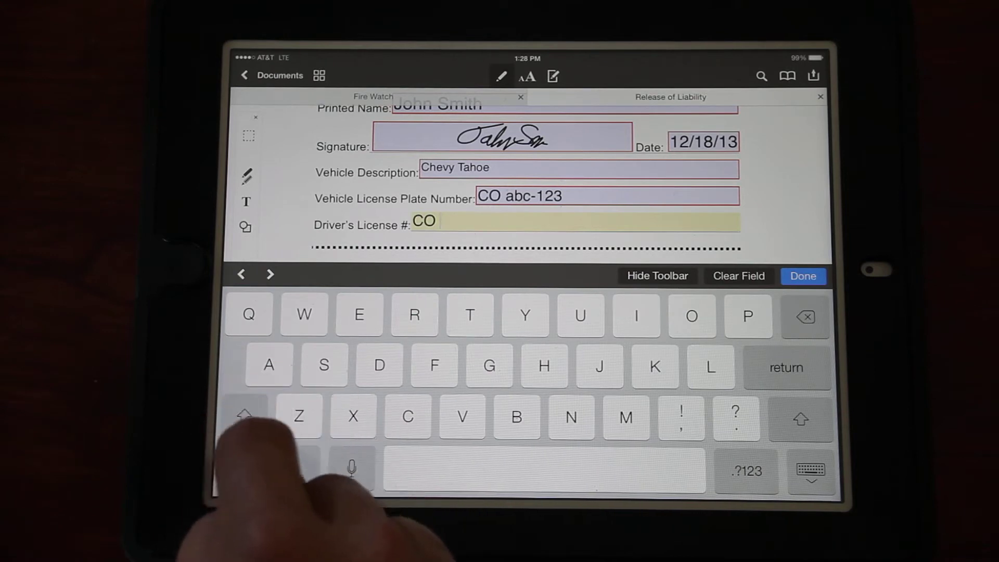
type("1234567")
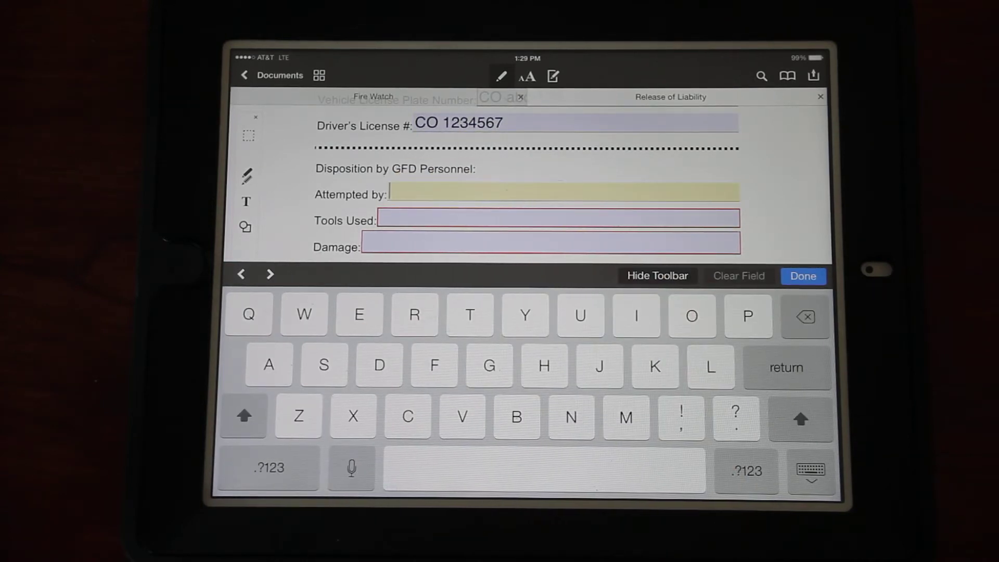
type("C")
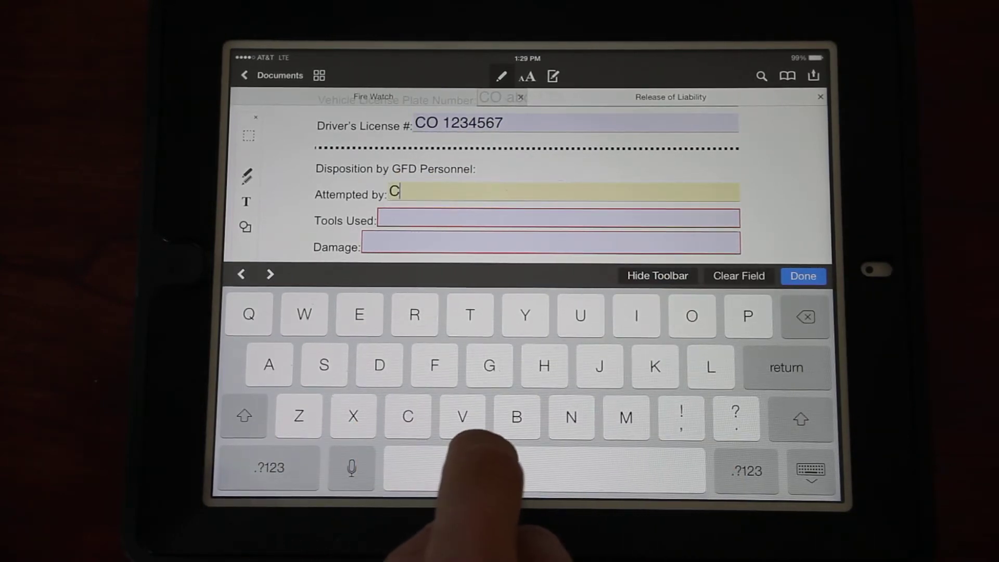
type("Wachs")
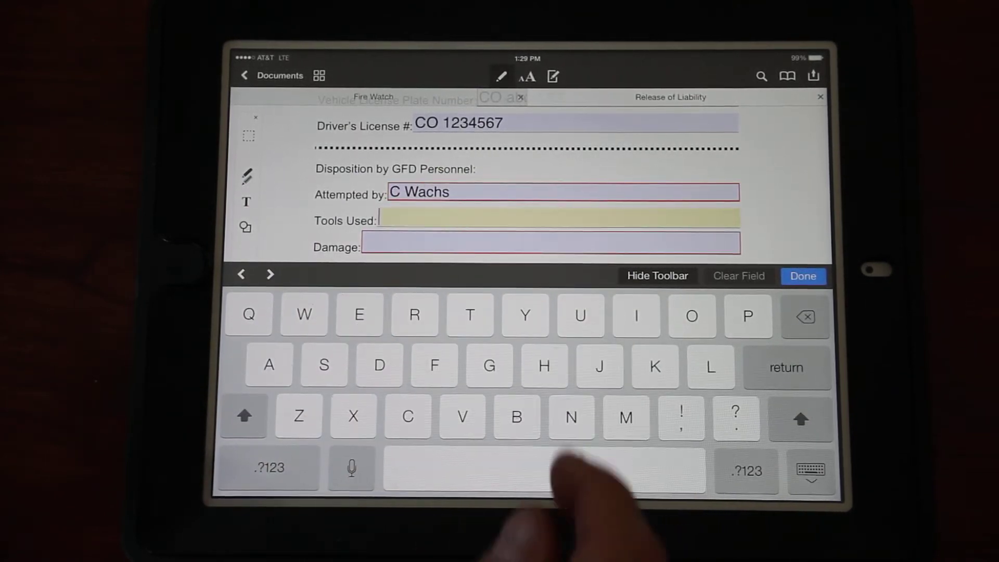
type("Big")
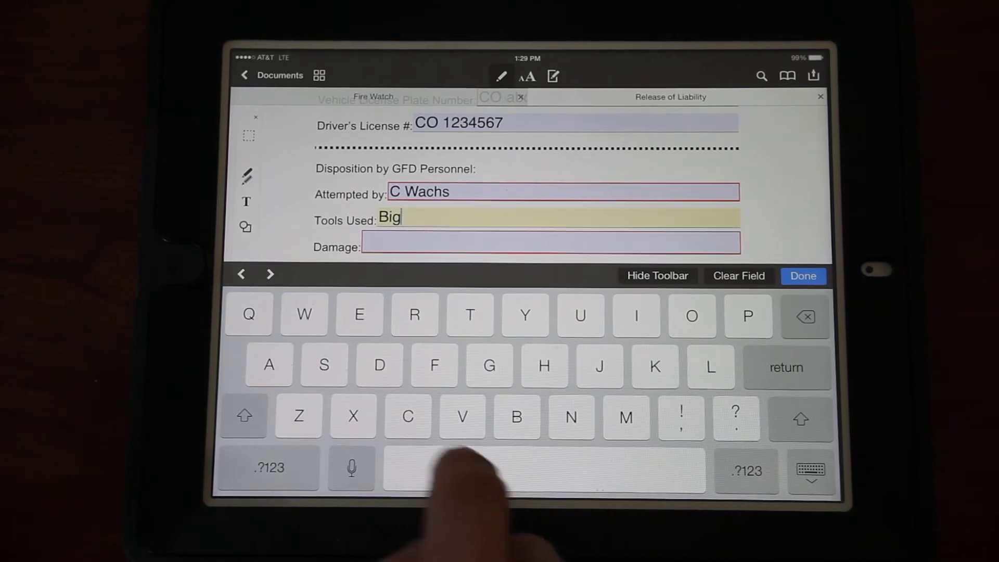
type("Easy")
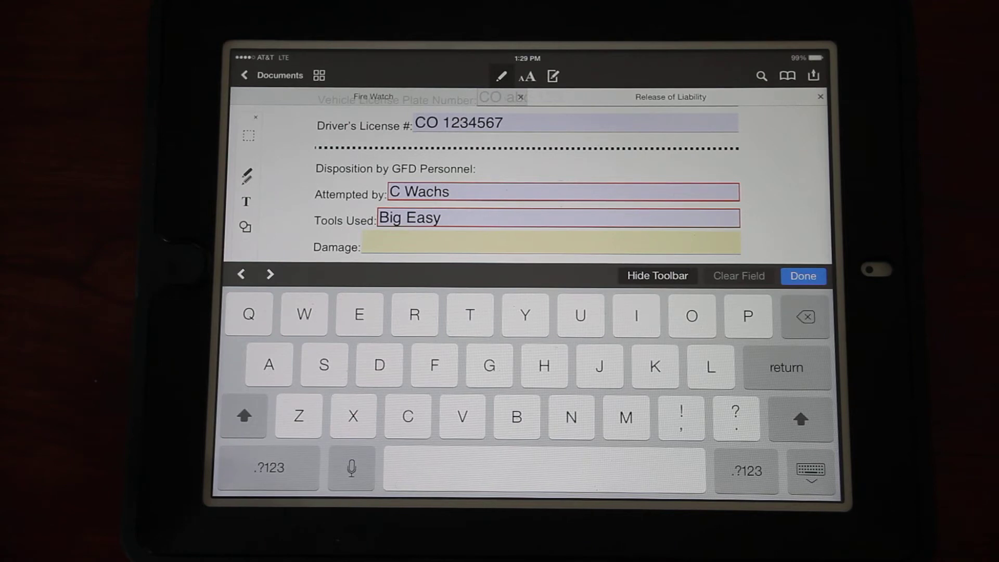
type("No")
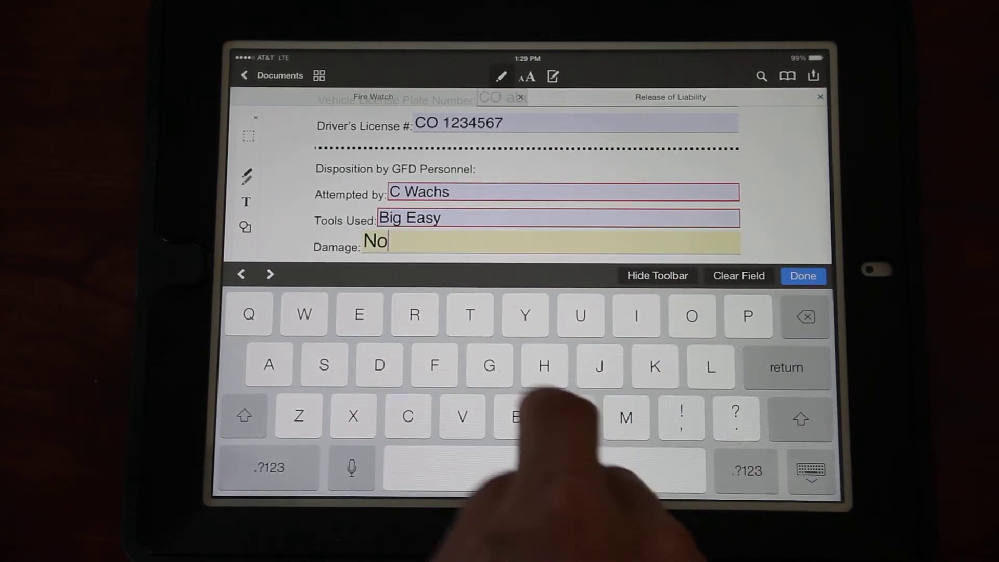
type("ne")
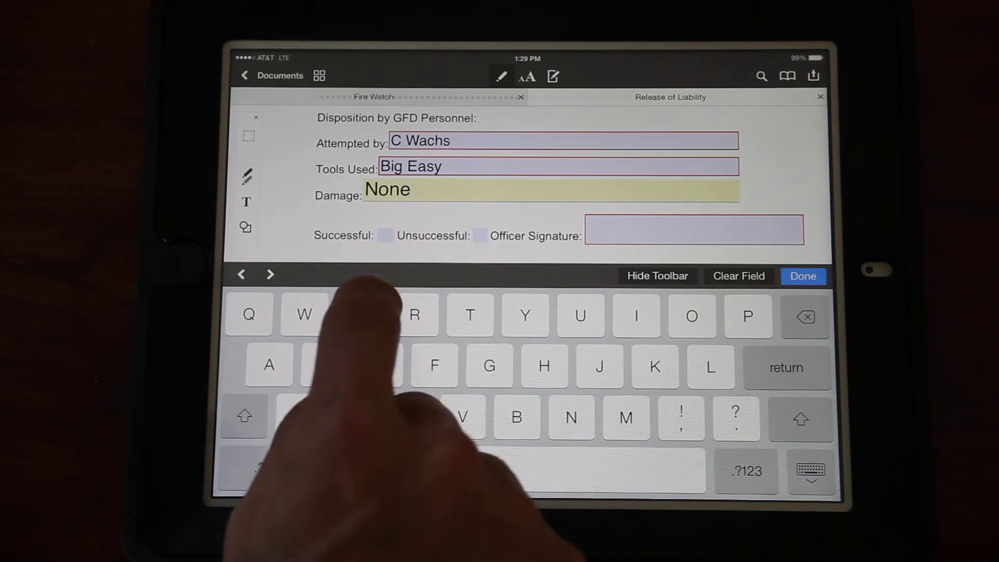
Step: Check Successful and place the officer's handwritten signature in the Officer Signature field
left_click(384, 235)
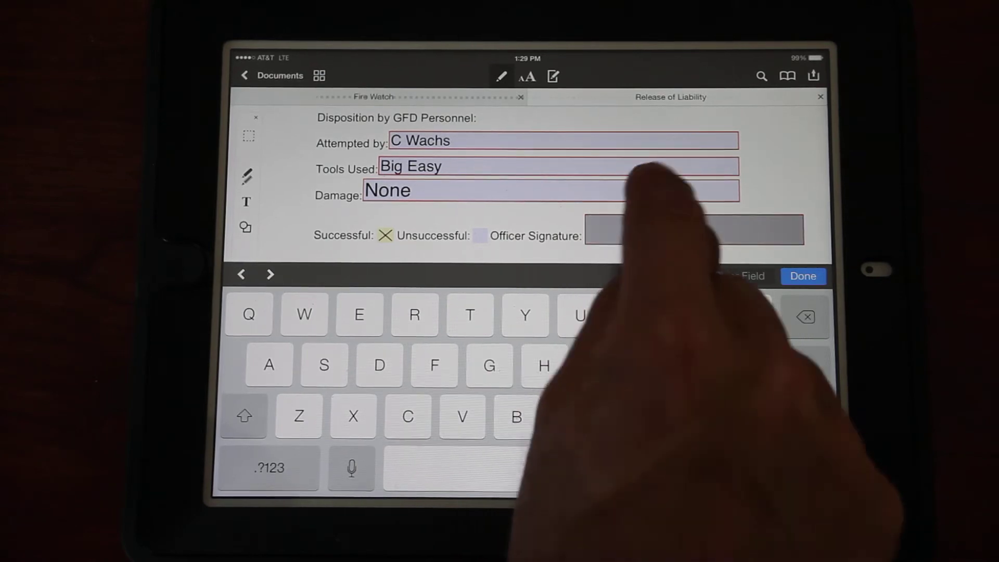
left_click(693, 229)
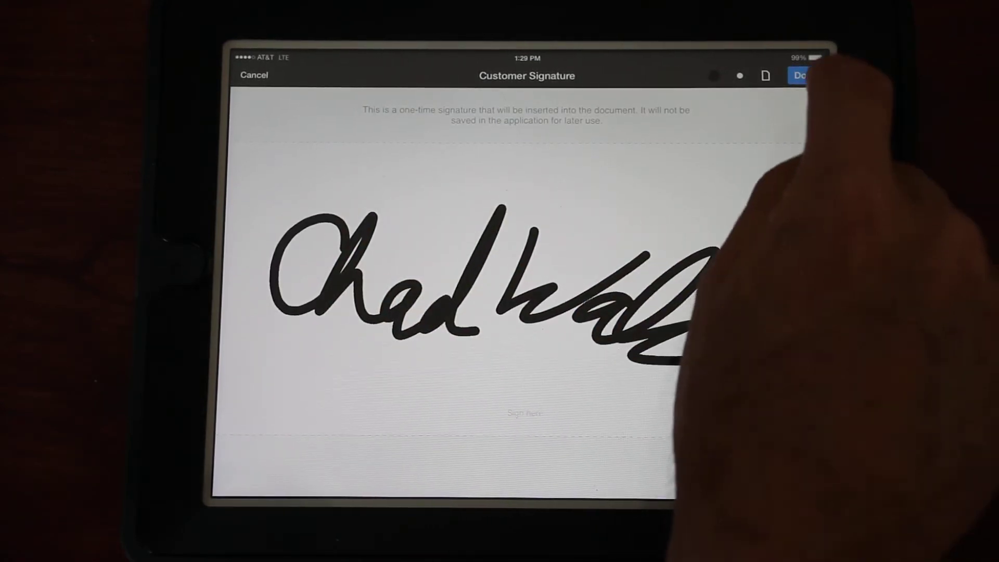
left_click(801, 75)
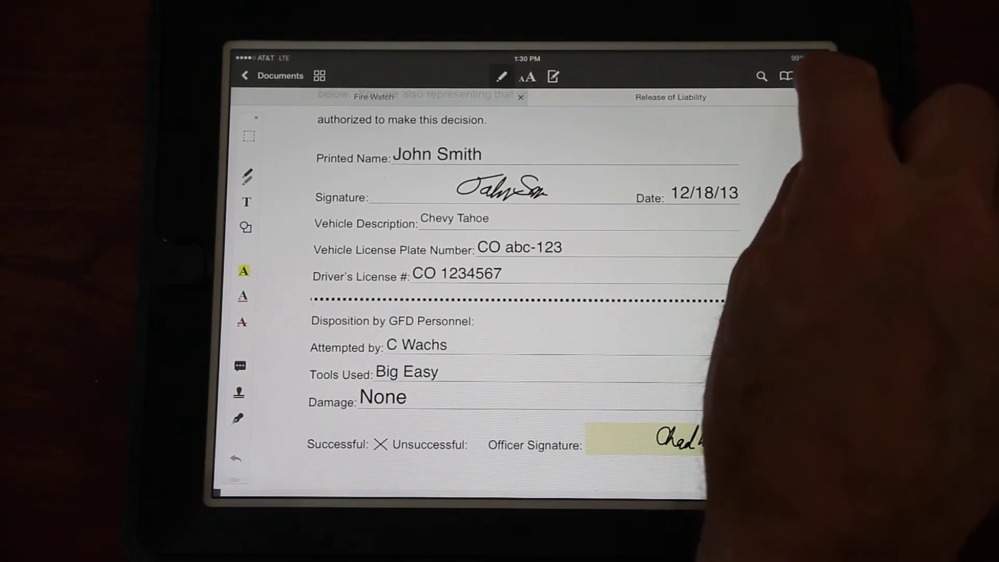
Step: Choose Send by E-mail from Share and pick the attachment's file format
left_click(813, 76)
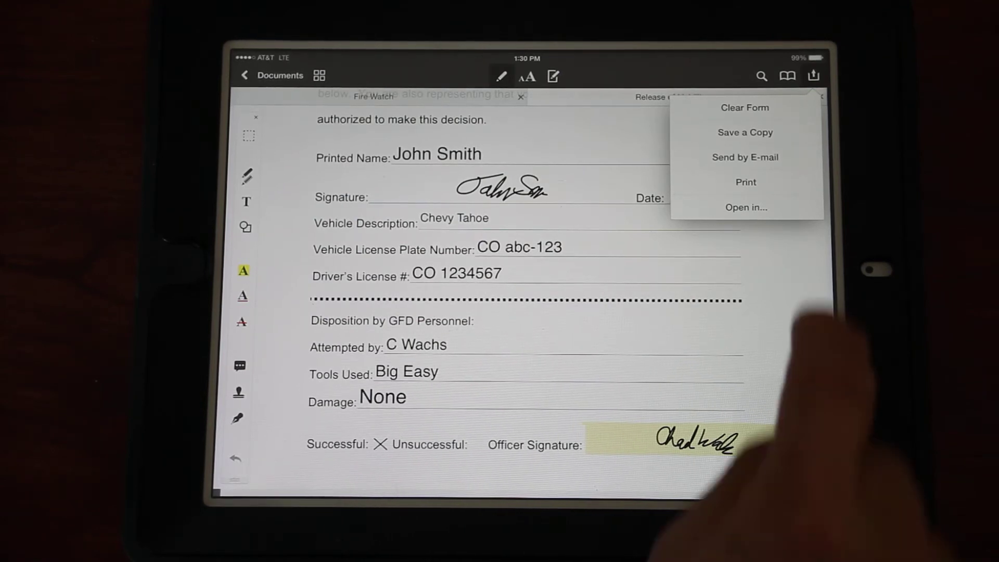
left_click(745, 158)
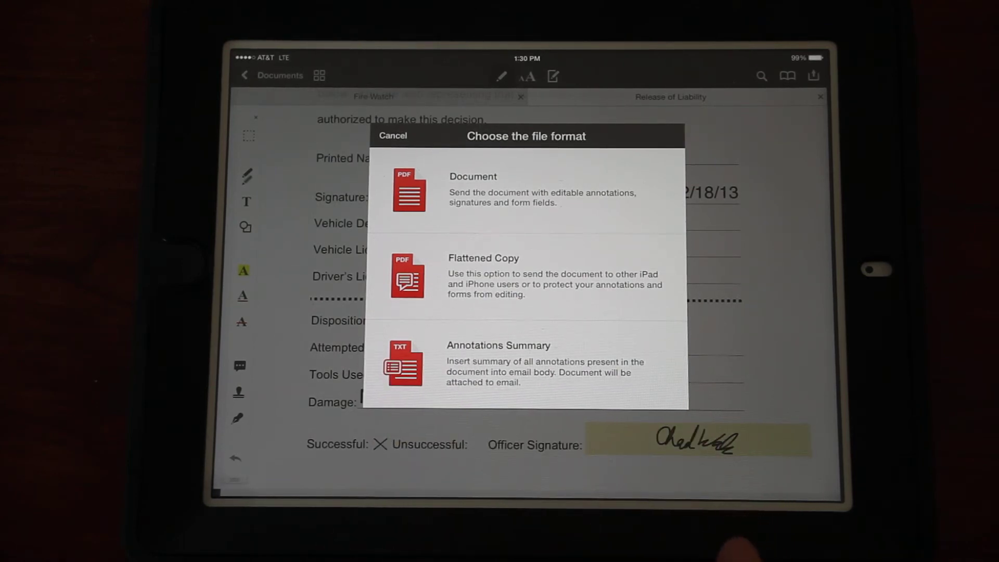
left_click(393, 136)
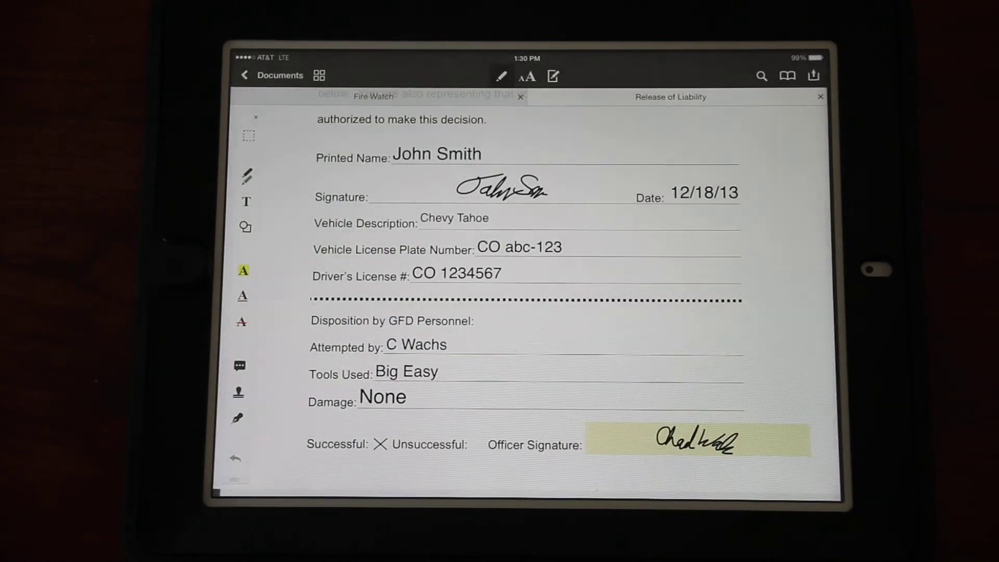
Step: Send the e-mail carrying the completed Release of Liability.pdf
left_click(814, 75)
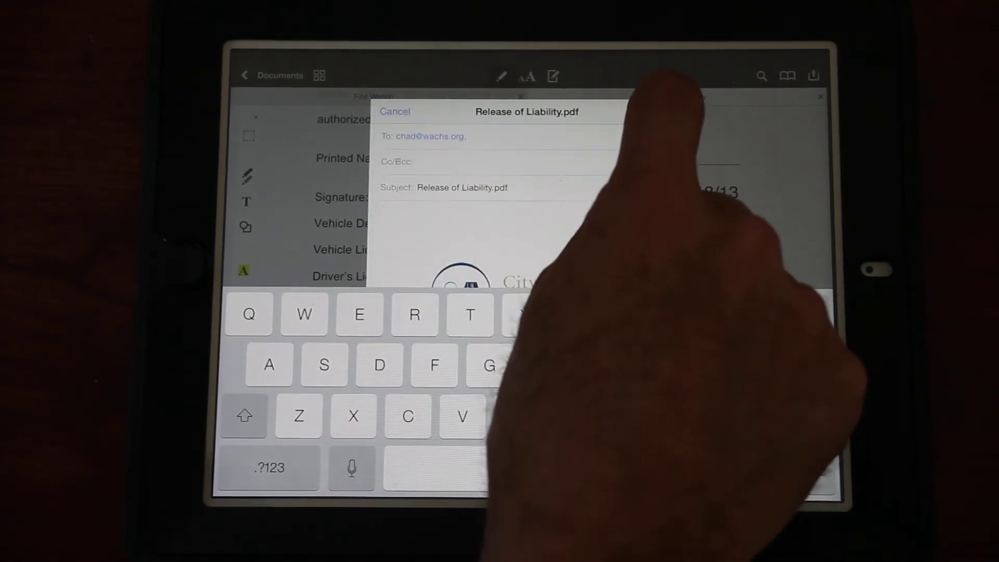
left_click(394, 112)
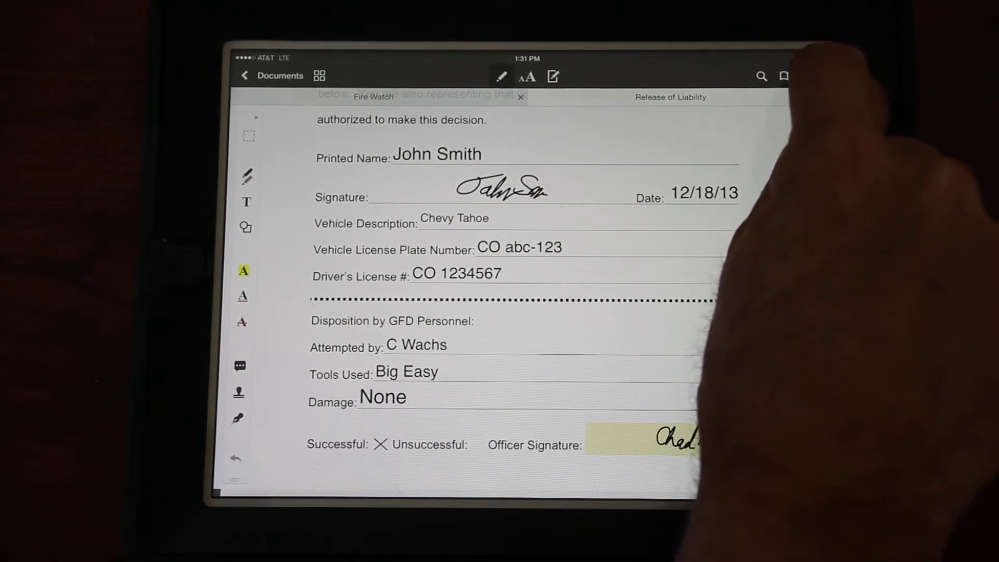
Step: Save a flattened copy named 12-18-13 into Completed forms and discard changes to the original
left_click(813, 76)
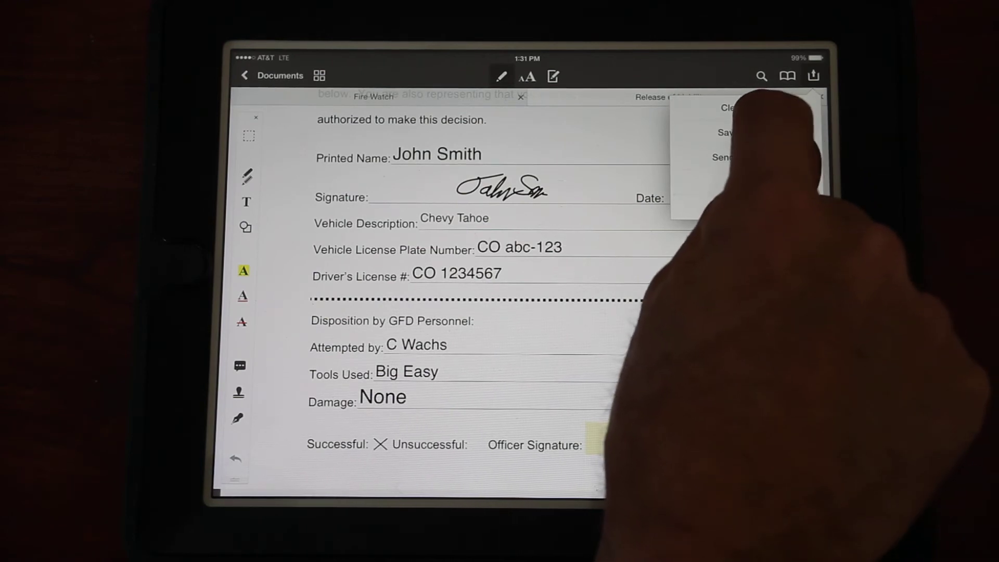
left_click(727, 132)
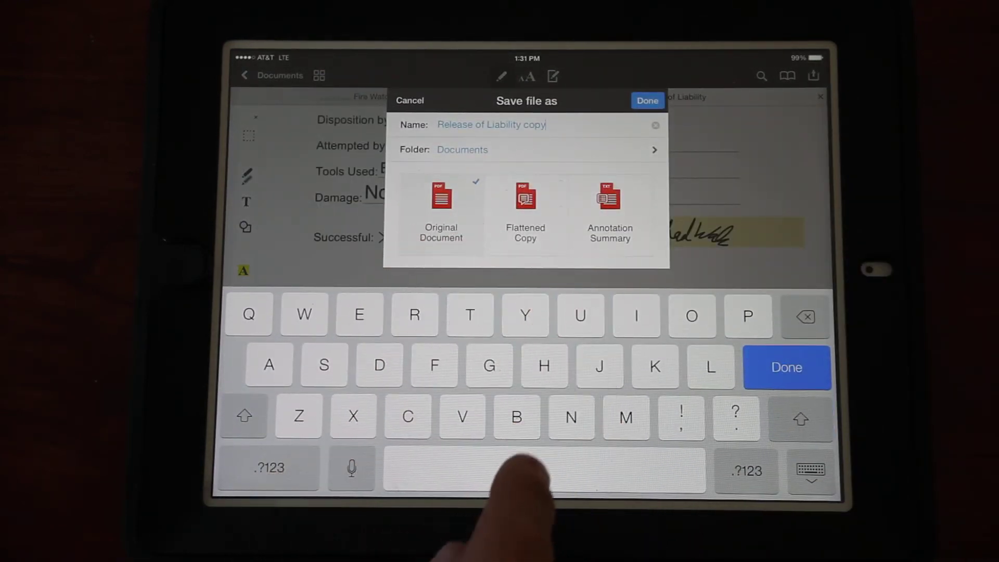
left_click(524, 211)
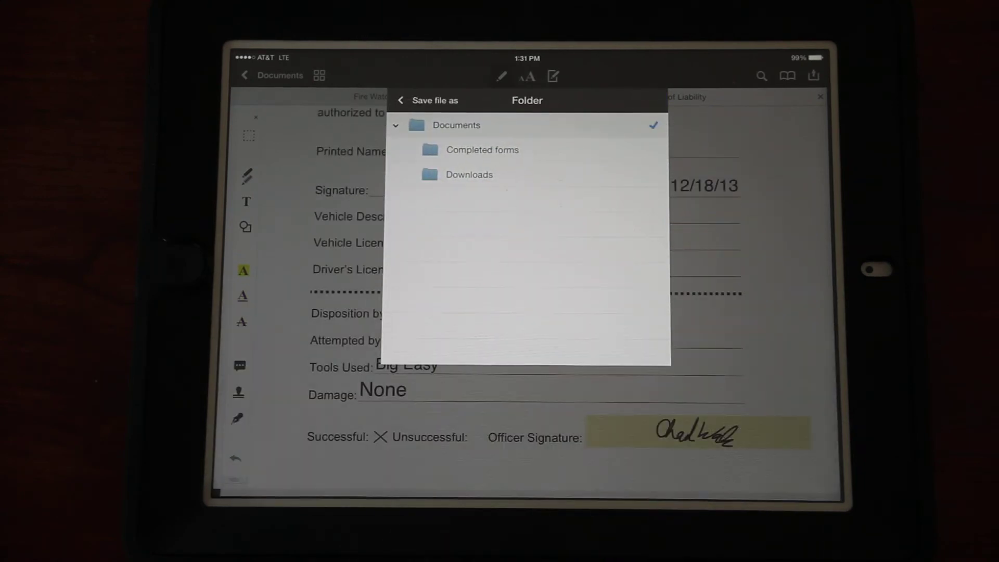
left_click(482, 150)
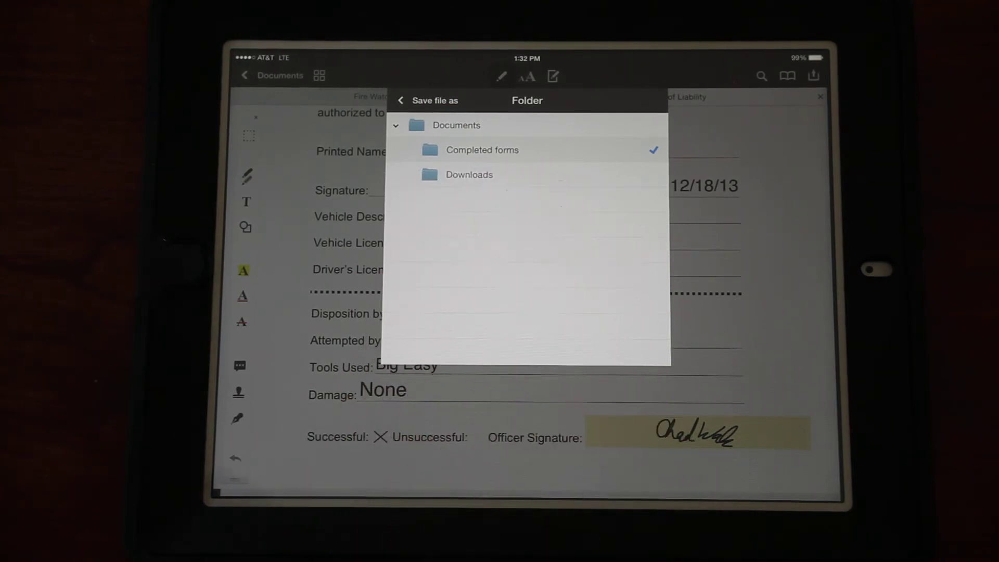
left_click(482, 150)
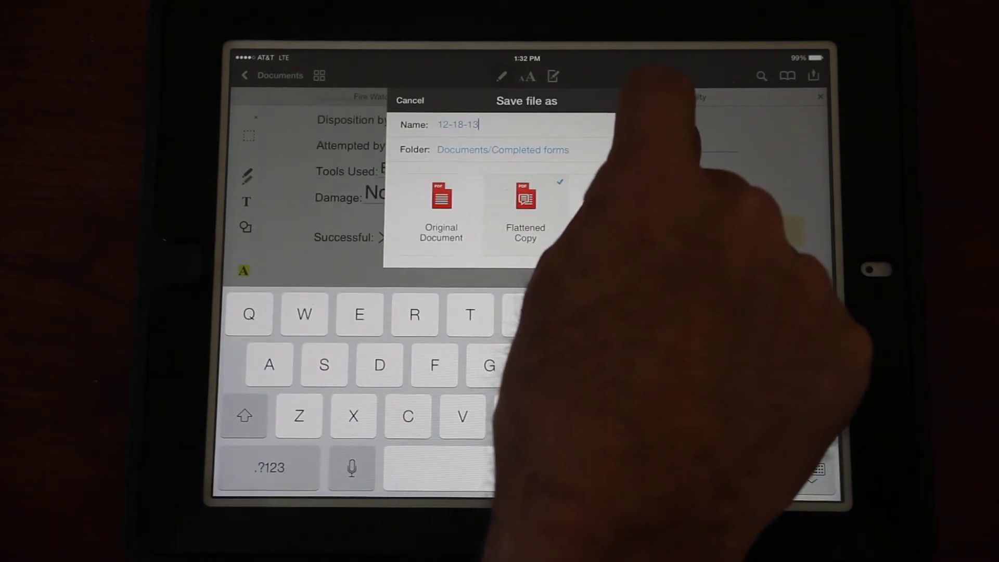
left_click(647, 139)
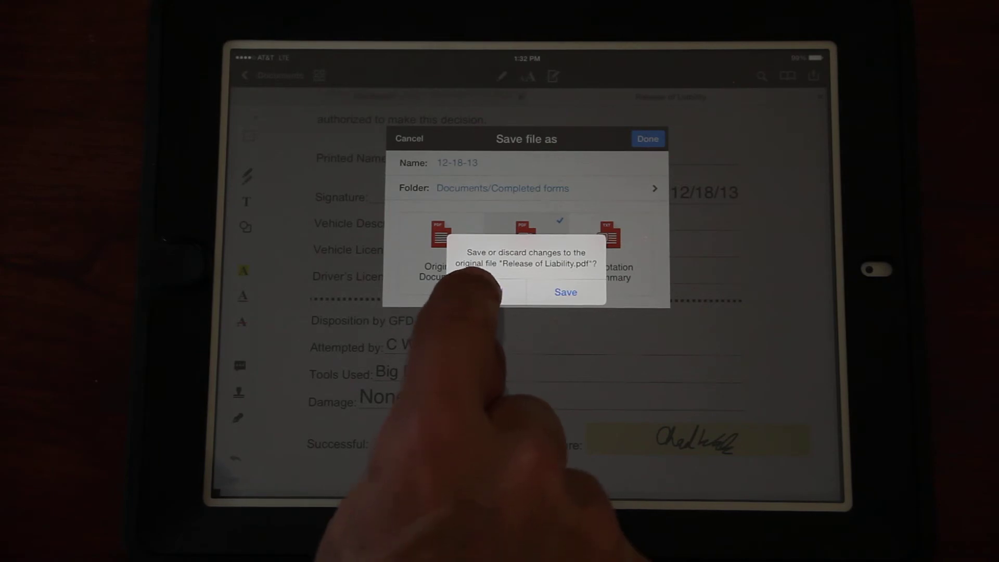
left_click(566, 292)
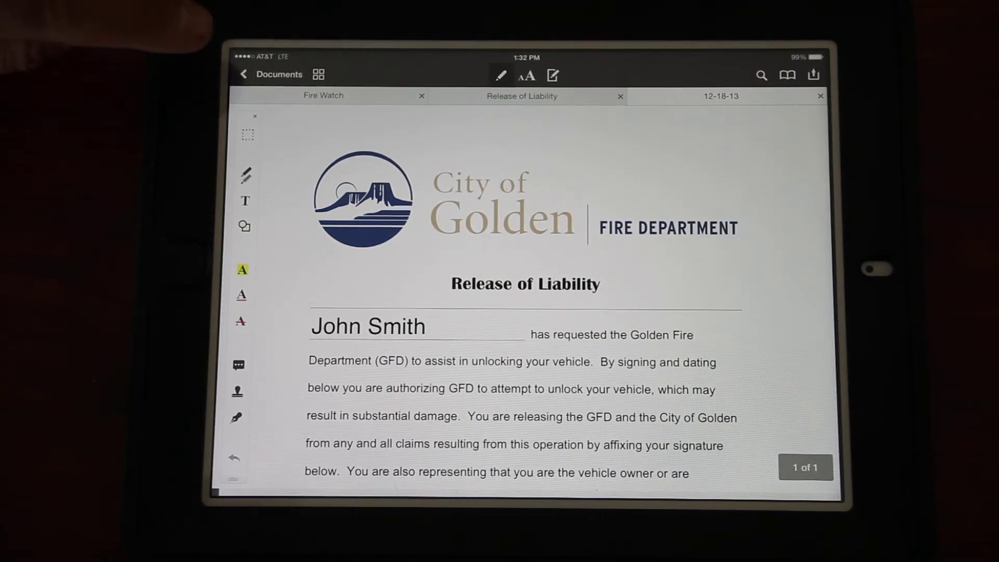
Step: Check the 12-18-13 copy and the blank Release of Liability master, then return to Documents
left_click(271, 75)
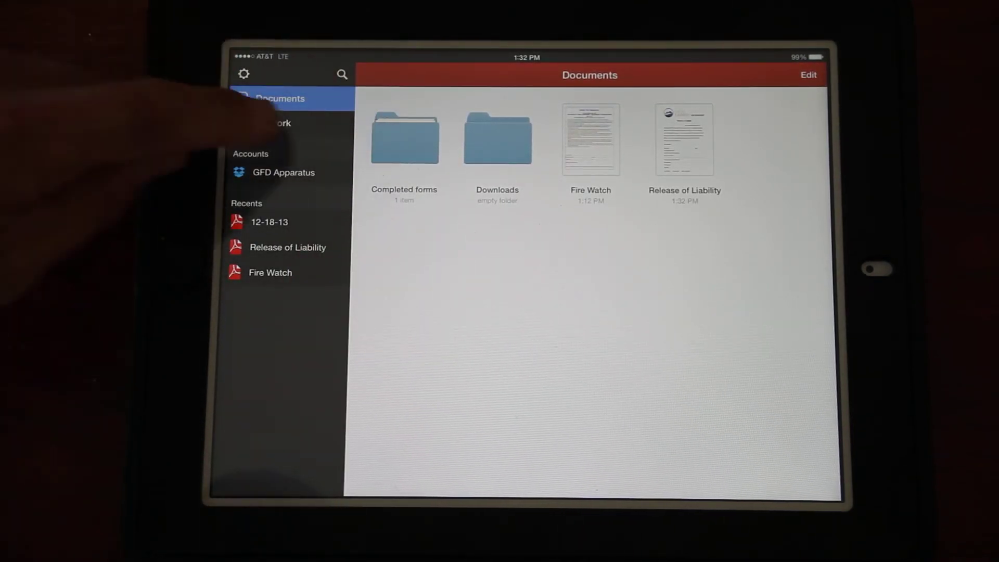
left_click(404, 139)
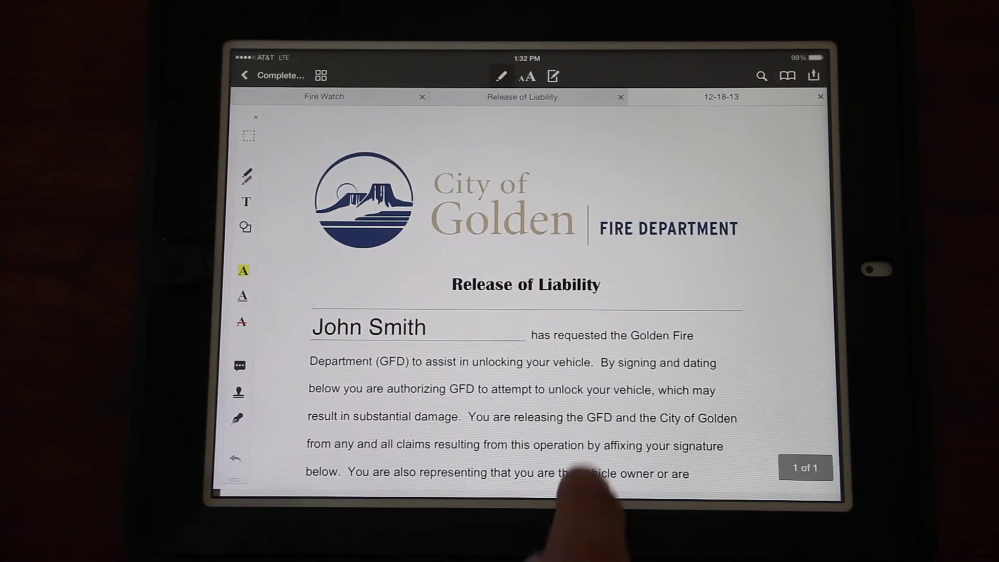
scroll("up", 3)
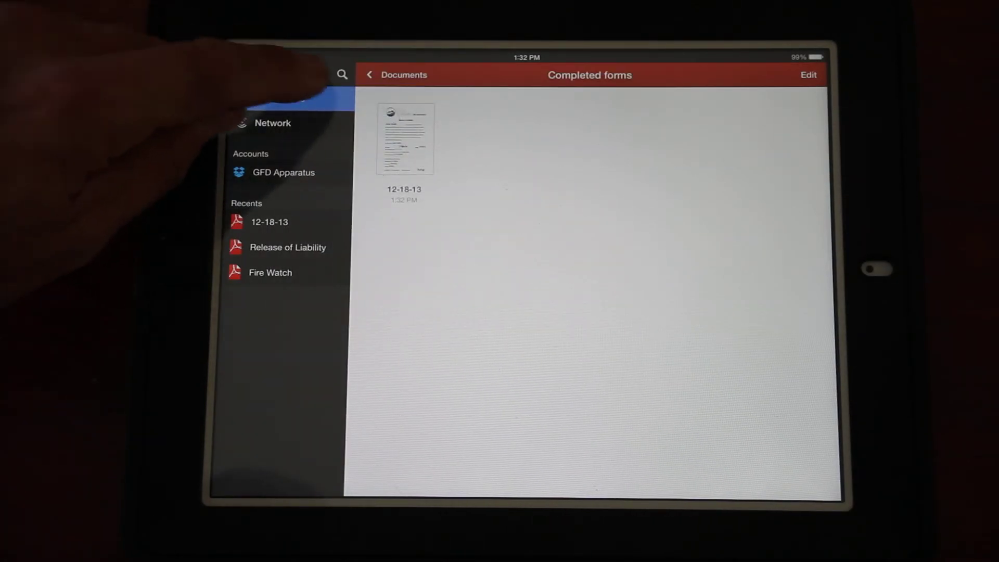
left_click(395, 75)
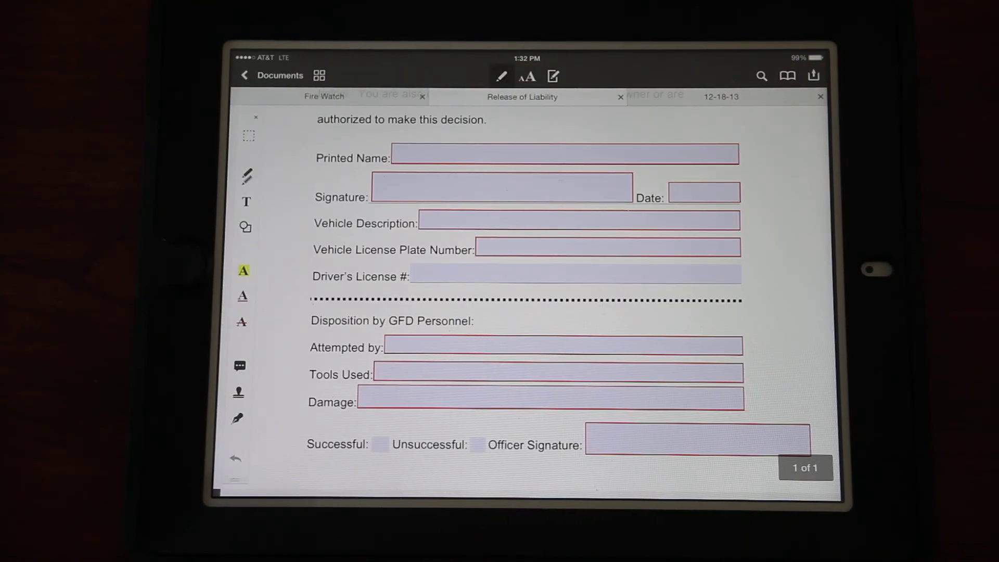
left_click(270, 75)
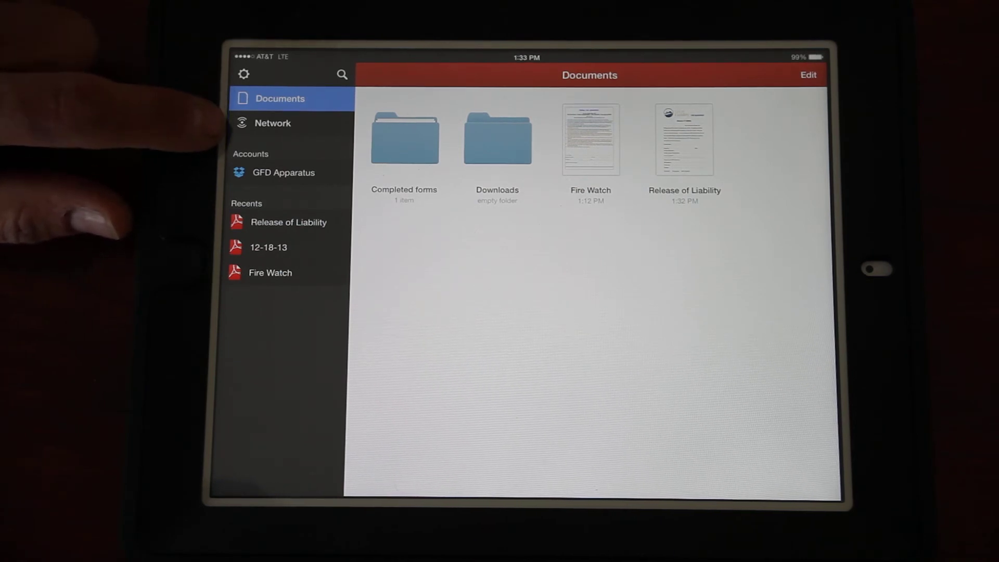
Step: Browse the GFD Apparatus network forms, return to local Documents, and open Fire Watch
left_click(271, 123)
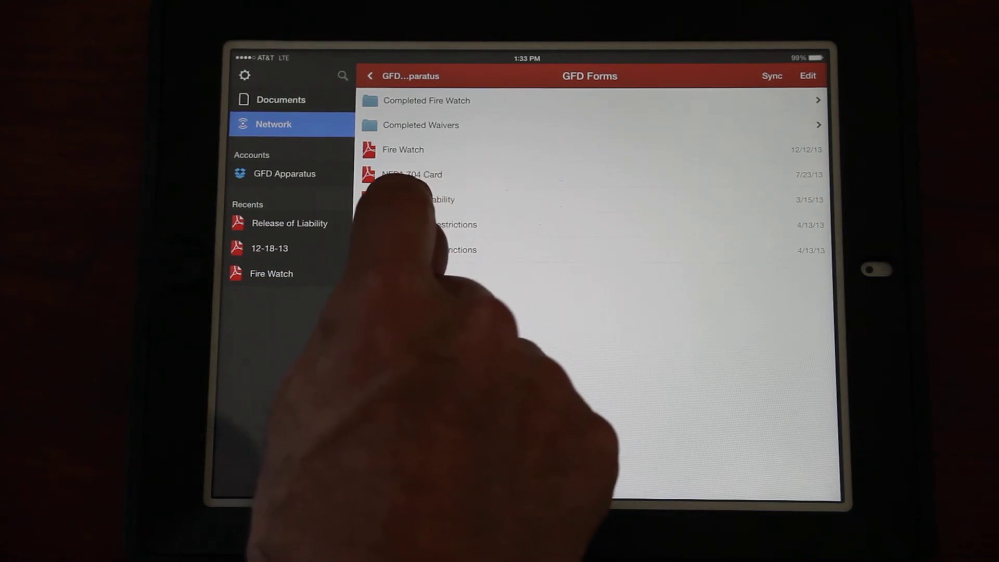
left_click(280, 100)
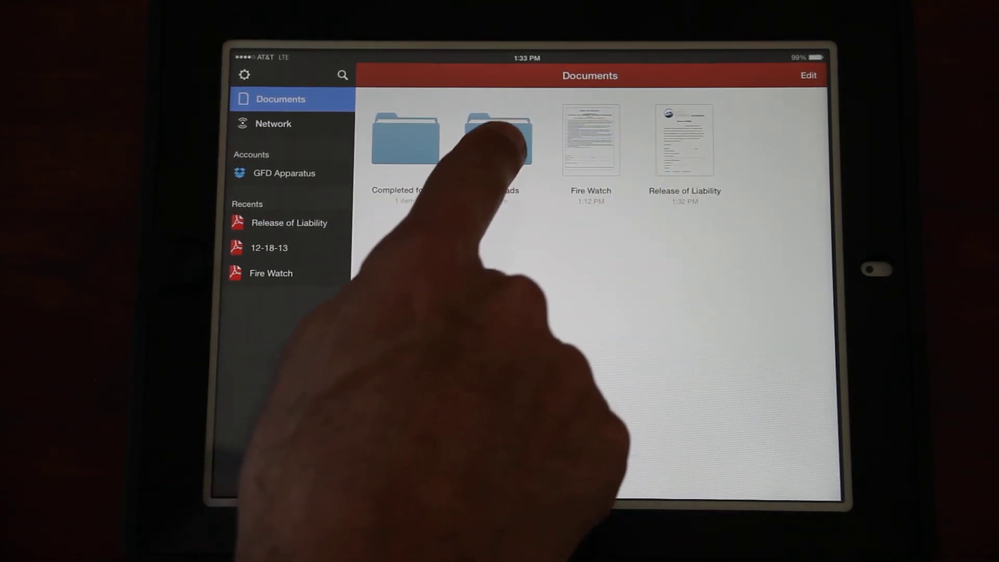
left_click(497, 139)
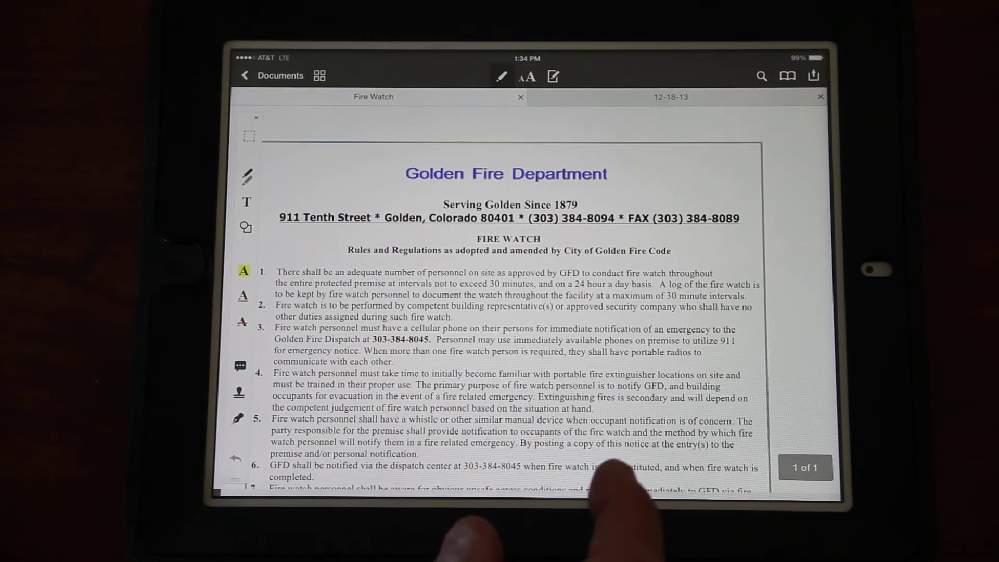
Step: Review Fire Watch and its owner signature options, then close it back to Documents
scroll("down", 3)
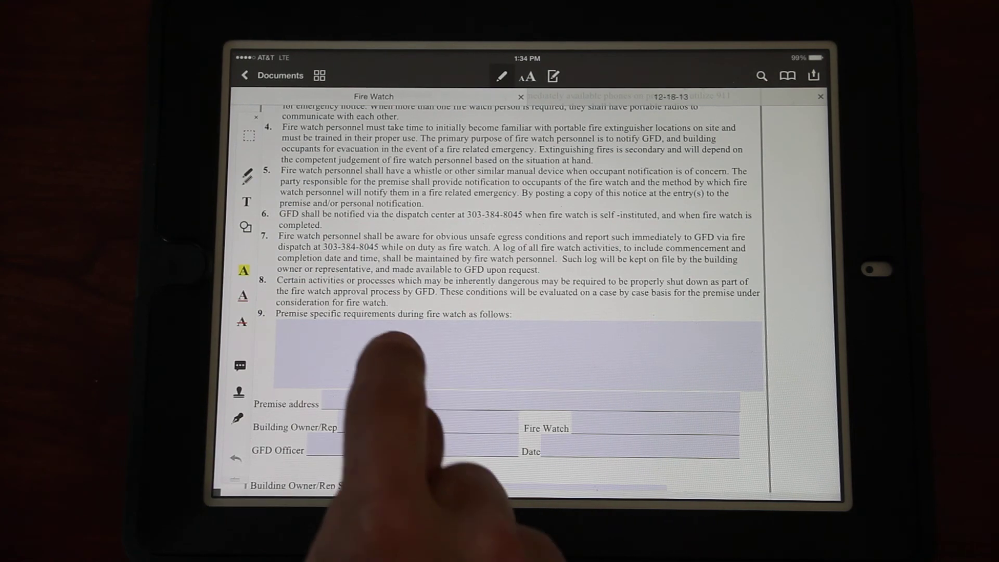
mouse_move(376, 396)
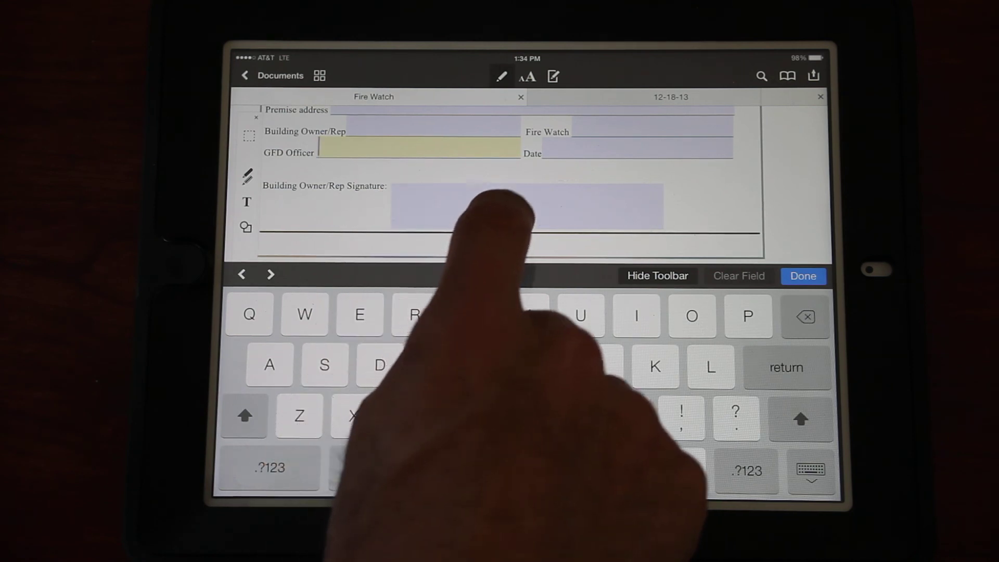
left_click(504, 207)
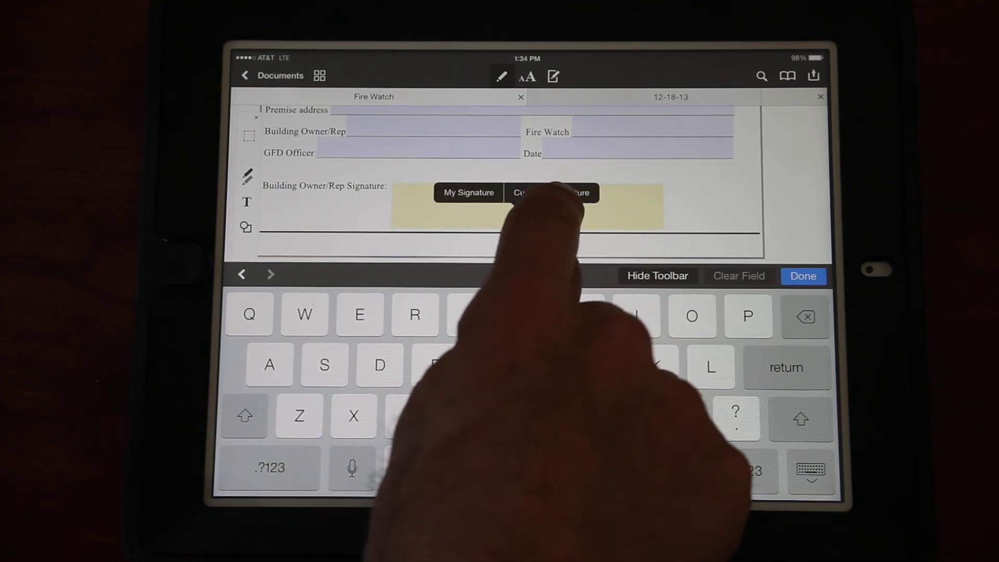
left_click(551, 192)
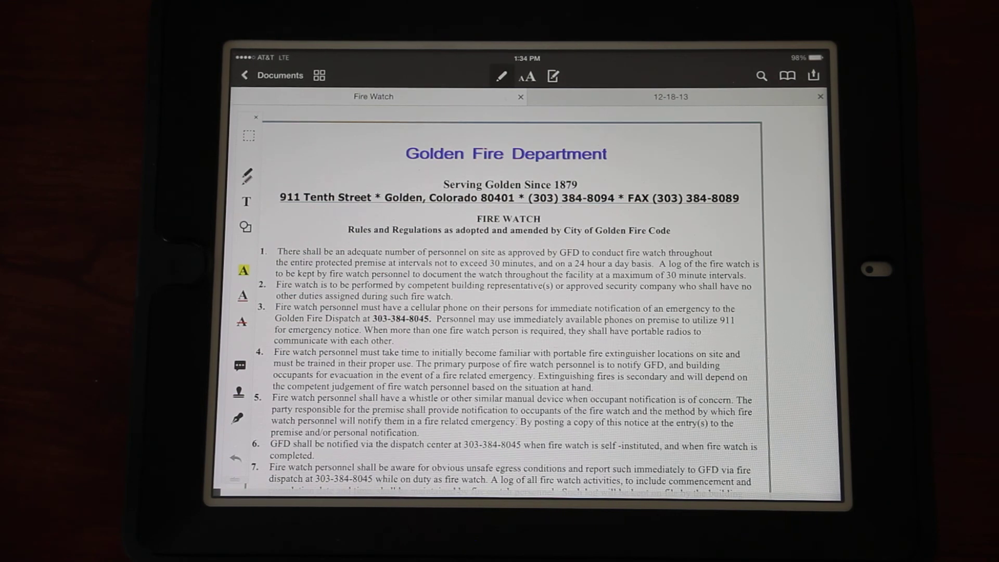
scroll("down", 3)
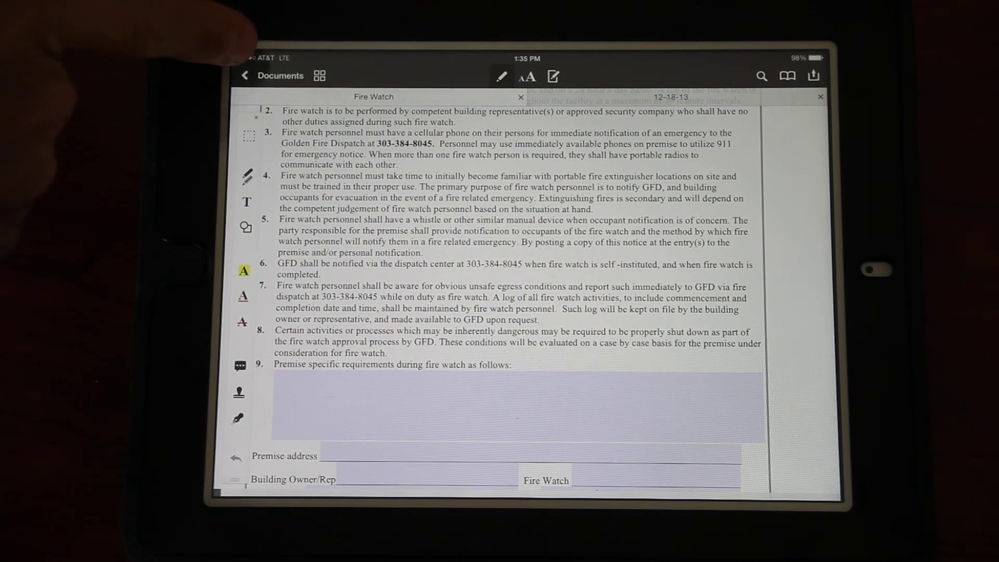
left_click(273, 76)
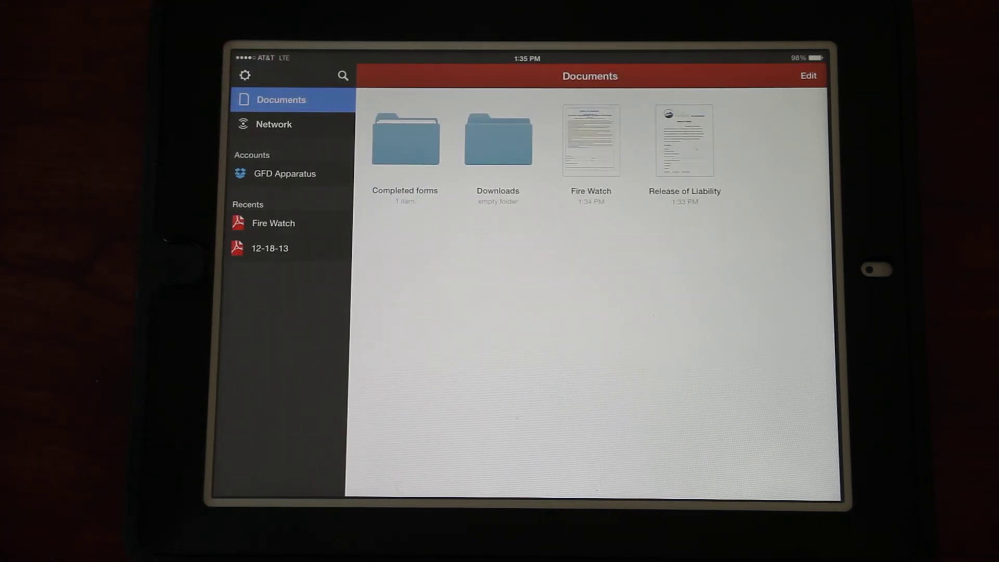